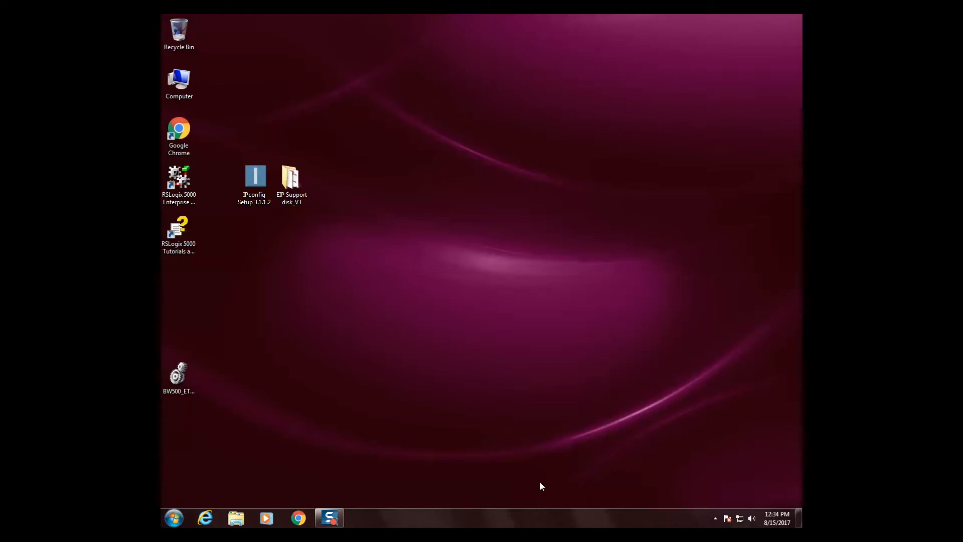
# Step: Run IPconfig Setup, accept the license and start the installation
pyautogui.doubleClick(254, 179)
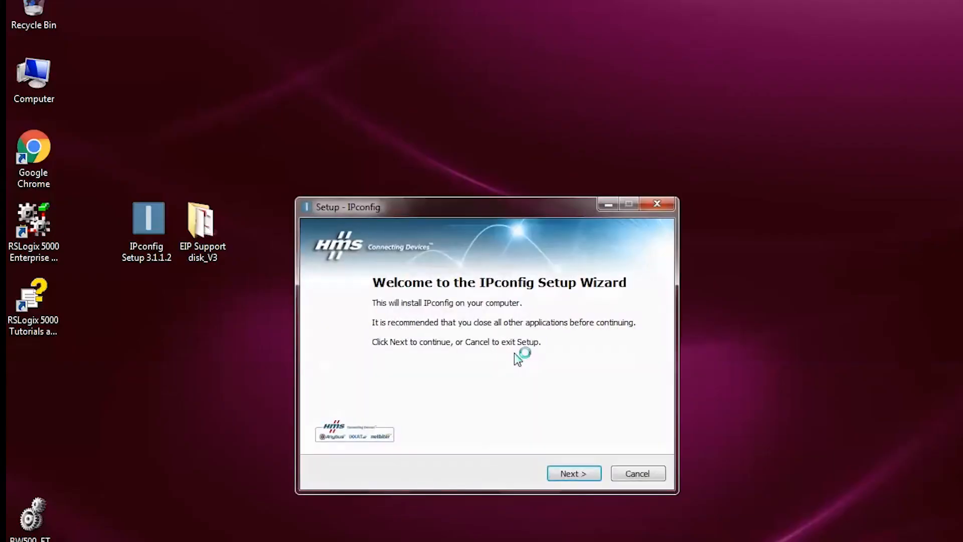
pyautogui.click(573, 472)
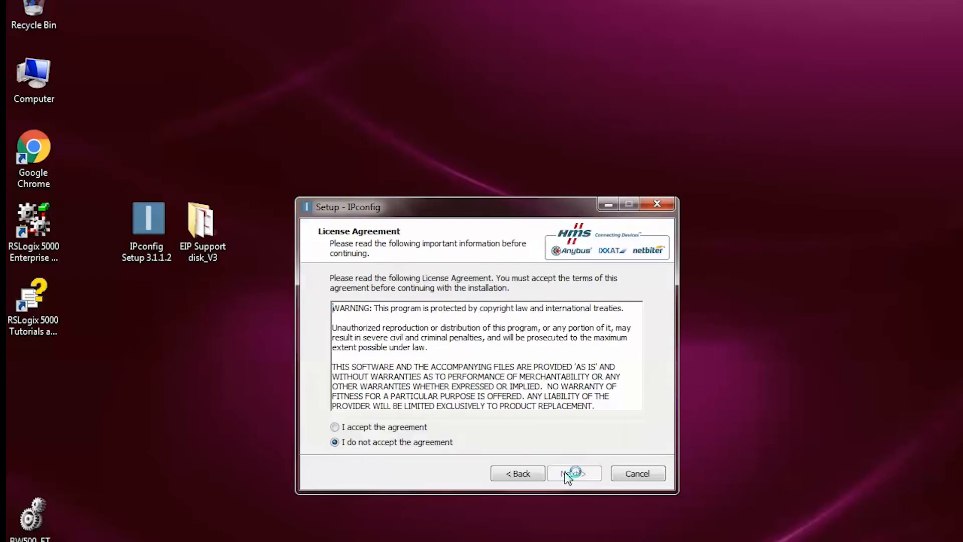
pyautogui.click(335, 428)
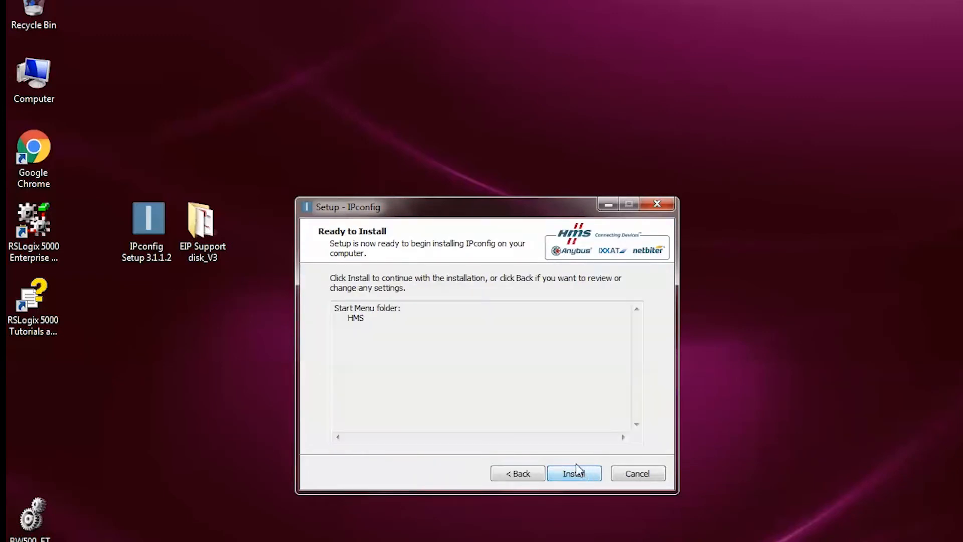
pyautogui.moveTo(574, 473)
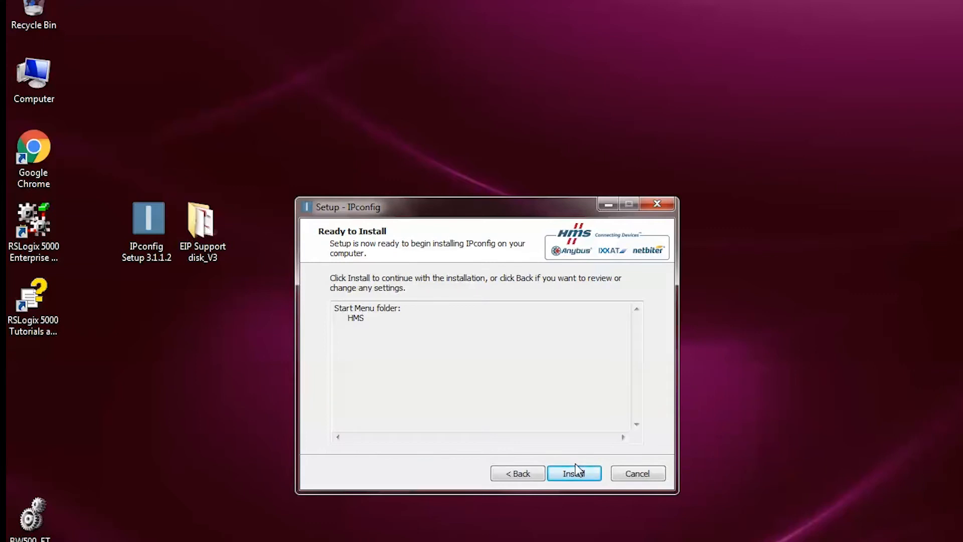
pyautogui.click(574, 472)
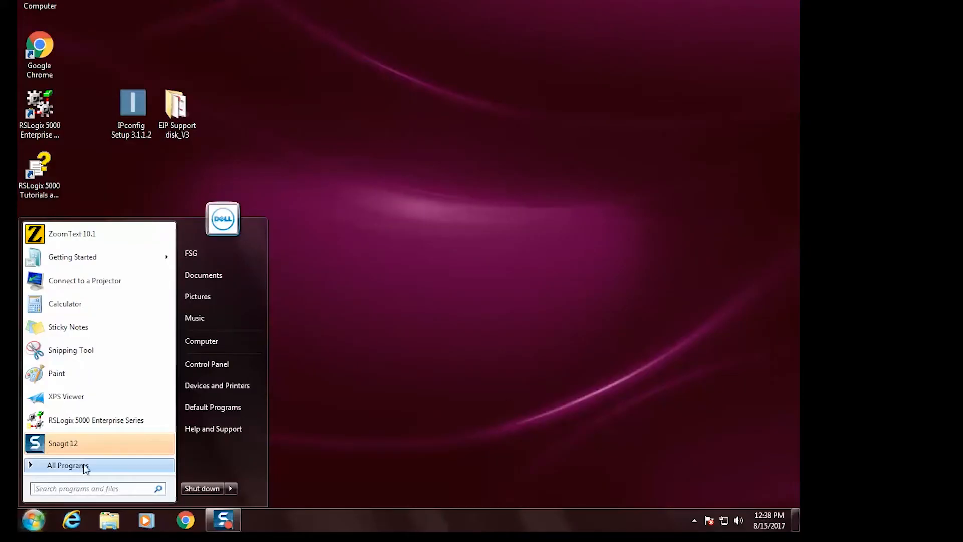
# Step: Launch IPconfig and scan the network, finding ABS-EIP devices at 0.0.0.0 and 192.168.0.20
pyautogui.click(68, 464)
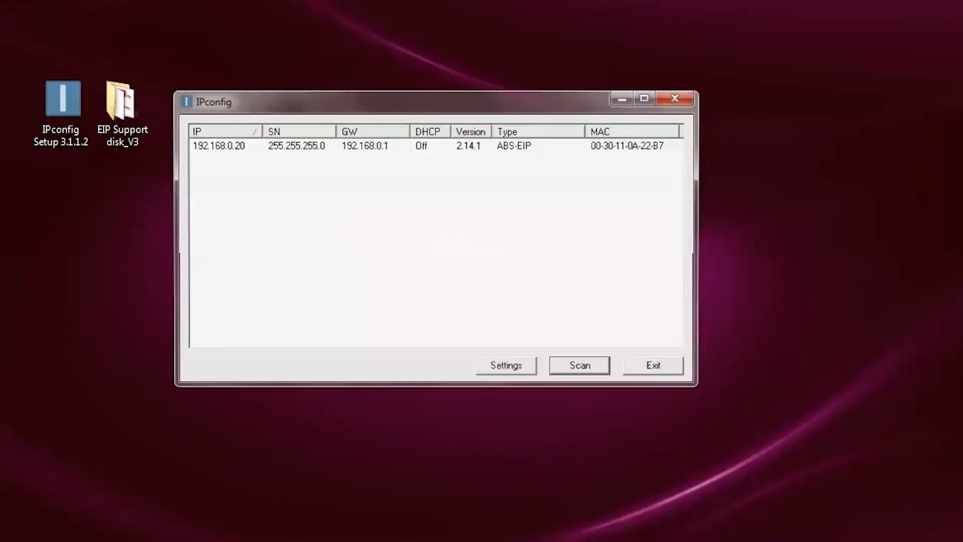
pyautogui.click(578, 365)
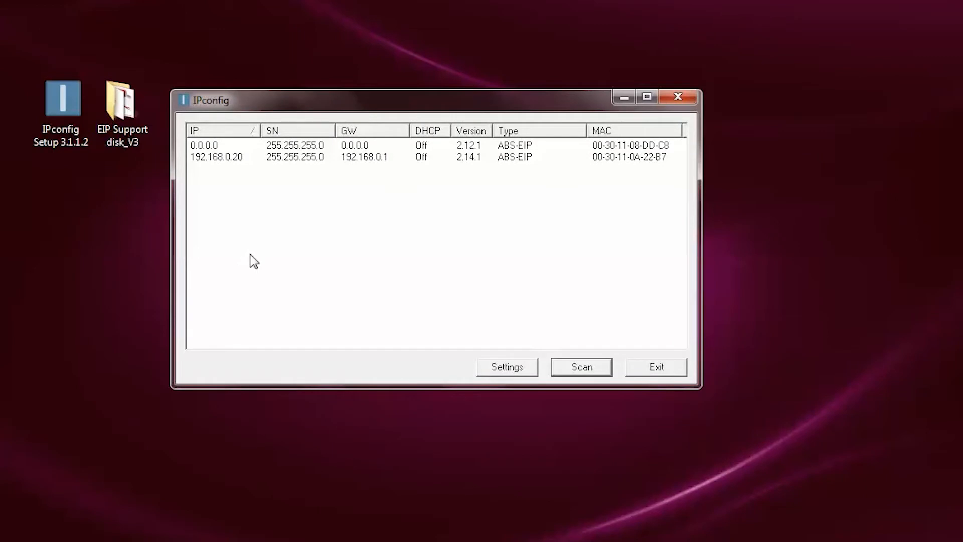
pyautogui.moveTo(266, 286)
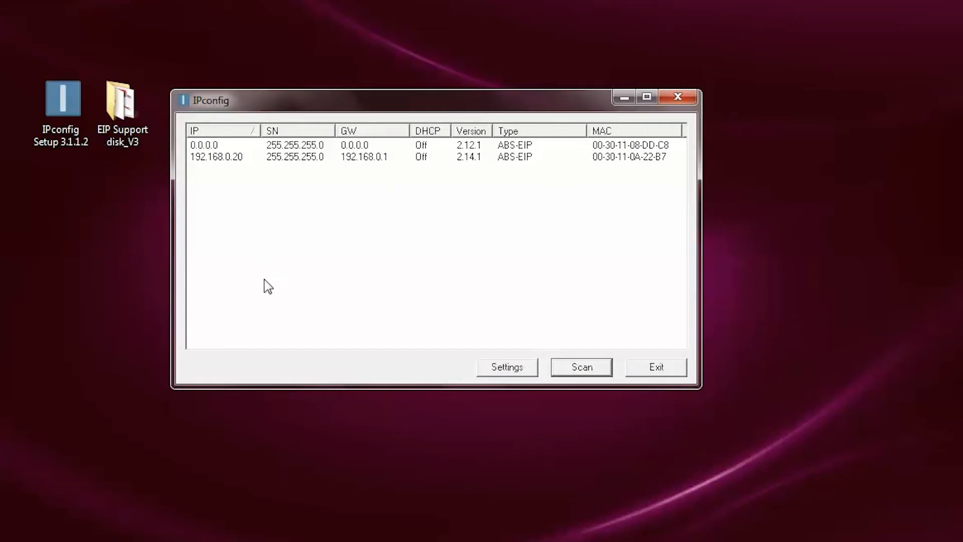
pyautogui.moveTo(204, 156)
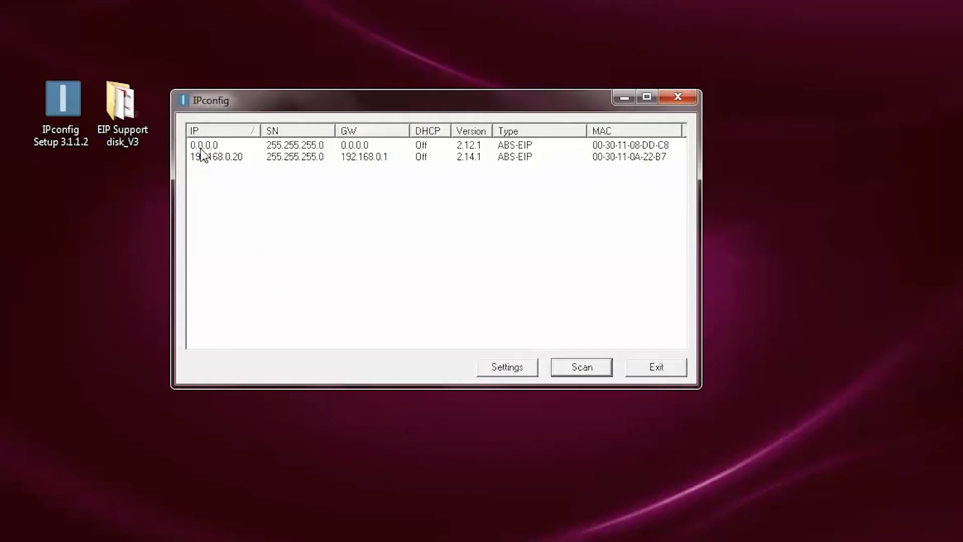
pyautogui.moveTo(208, 157)
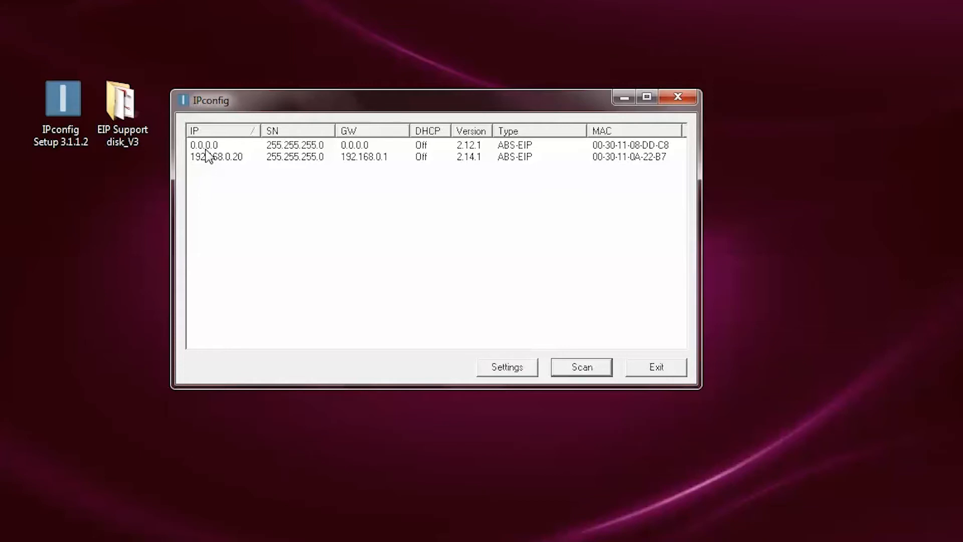
pyautogui.moveTo(238, 159)
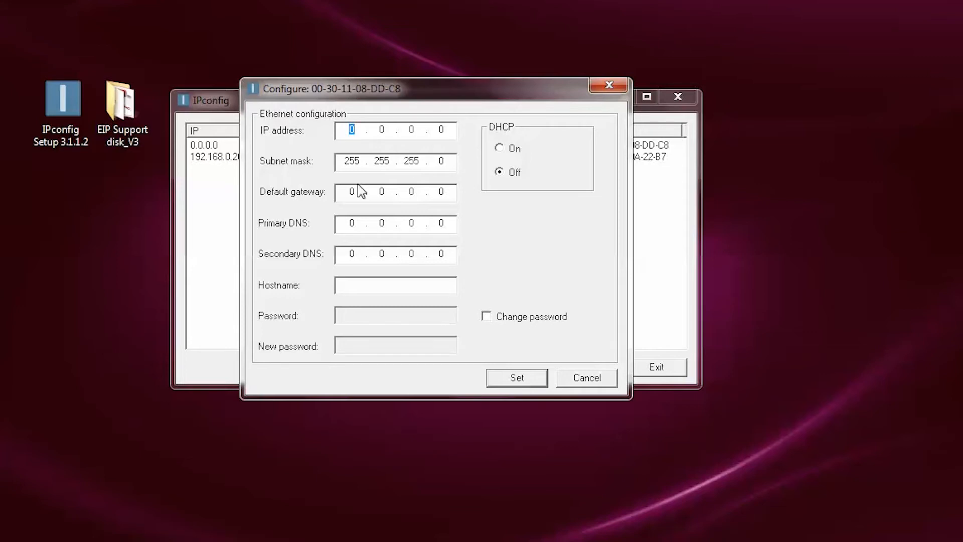
# Step: Assign the 0.0.0.0 device IP 192.168.0.50 and gateway 192.168.0.1, then rescan to confirm
pyautogui.write('192 . 168')
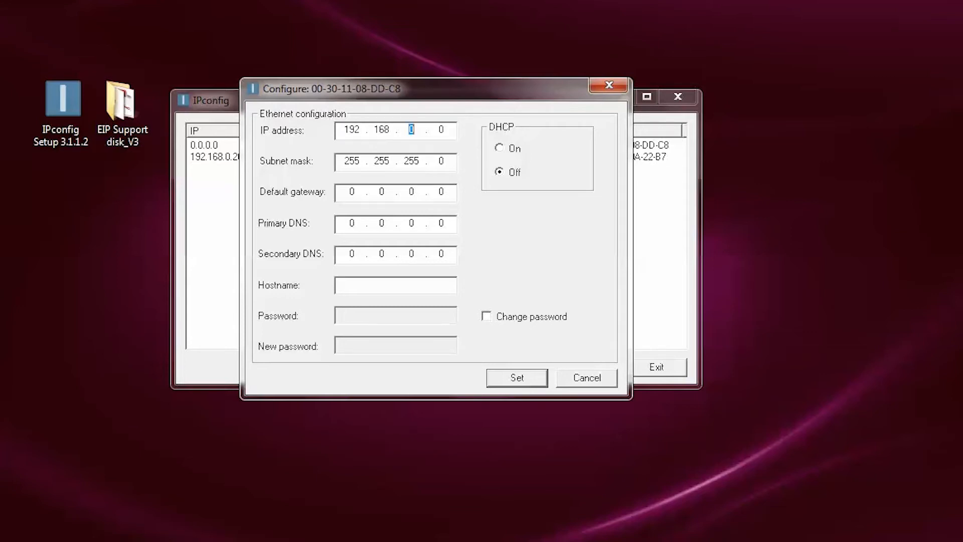
pyautogui.click(441, 129)
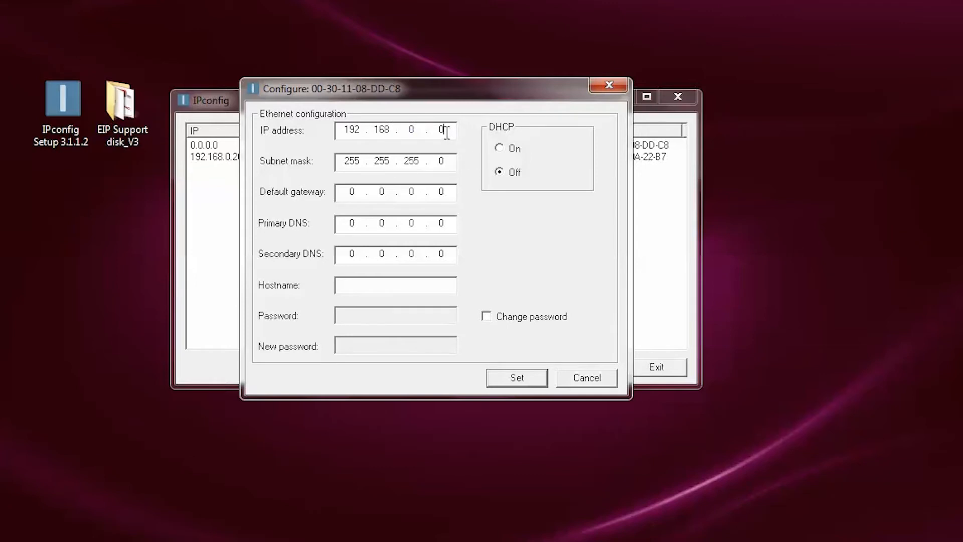
pyautogui.write('50')
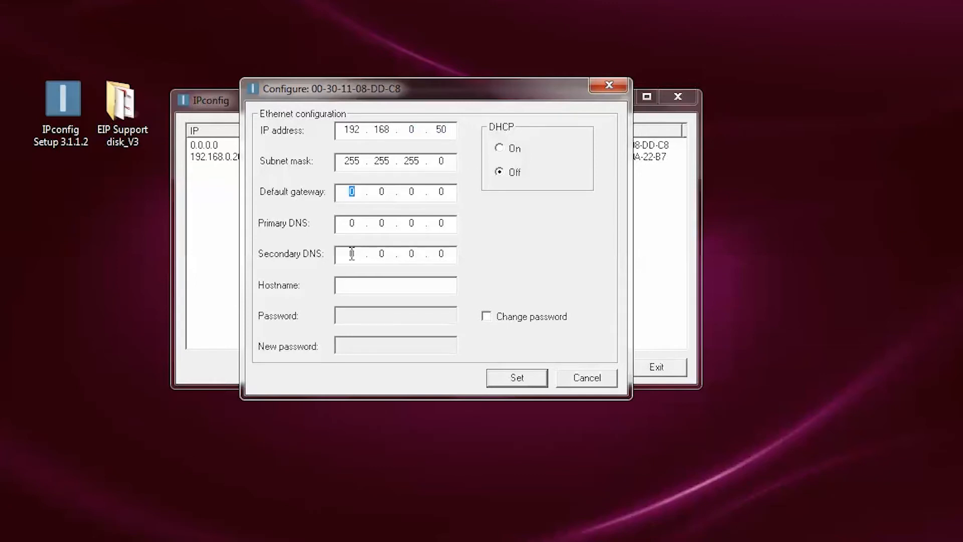
pyautogui.write('192.168')
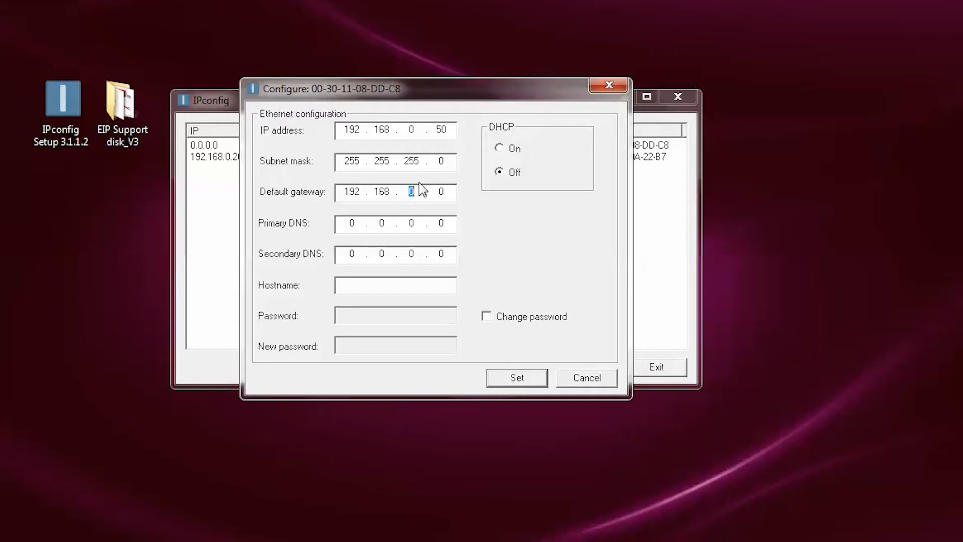
pyautogui.write('1')
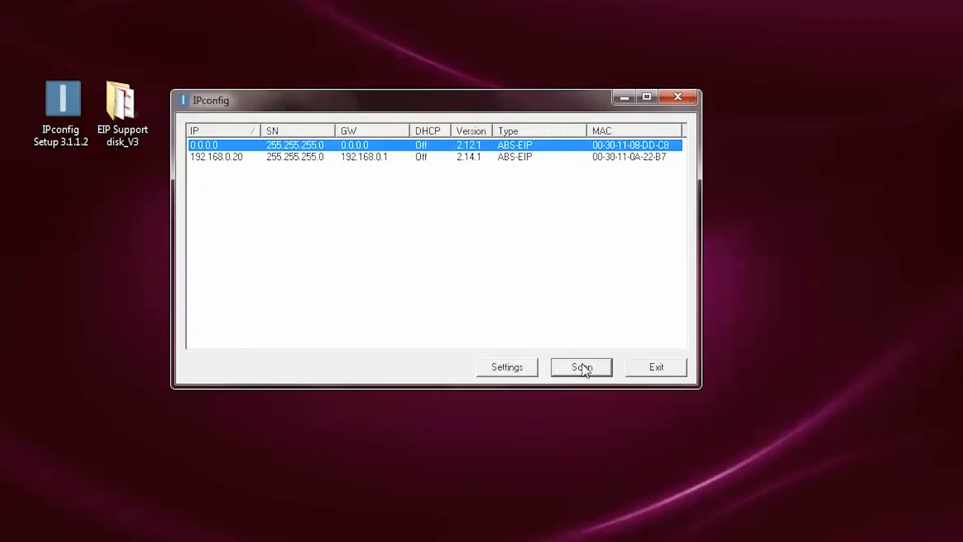
pyautogui.click(581, 367)
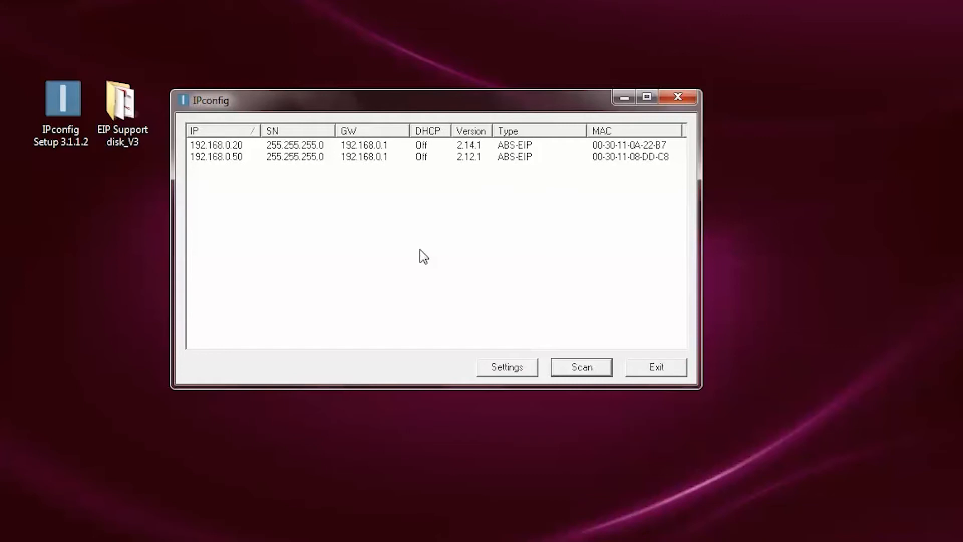
pyautogui.moveTo(306, 173)
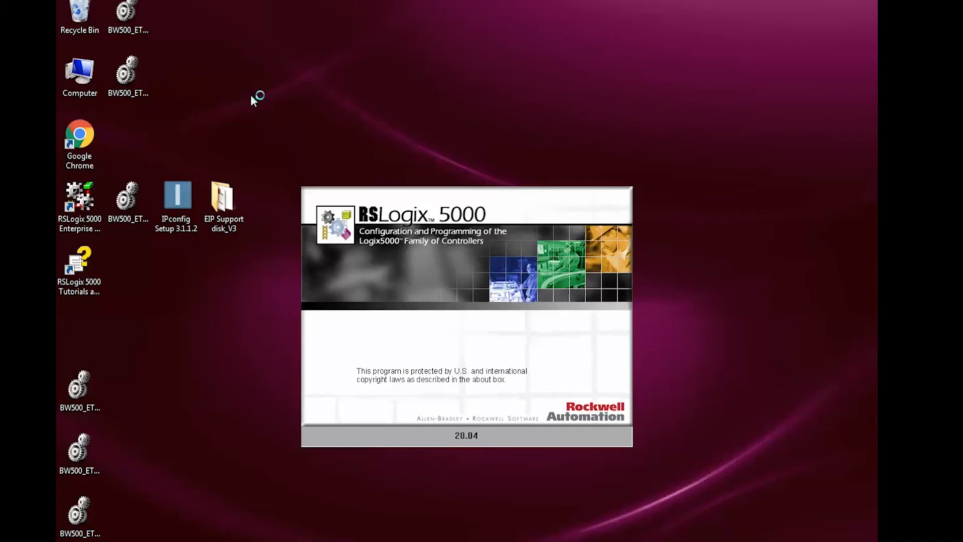
# Step: Open BW500_EIP_V3.ACD from the EIP Support disk_V3 folder
pyautogui.click(65, 8)
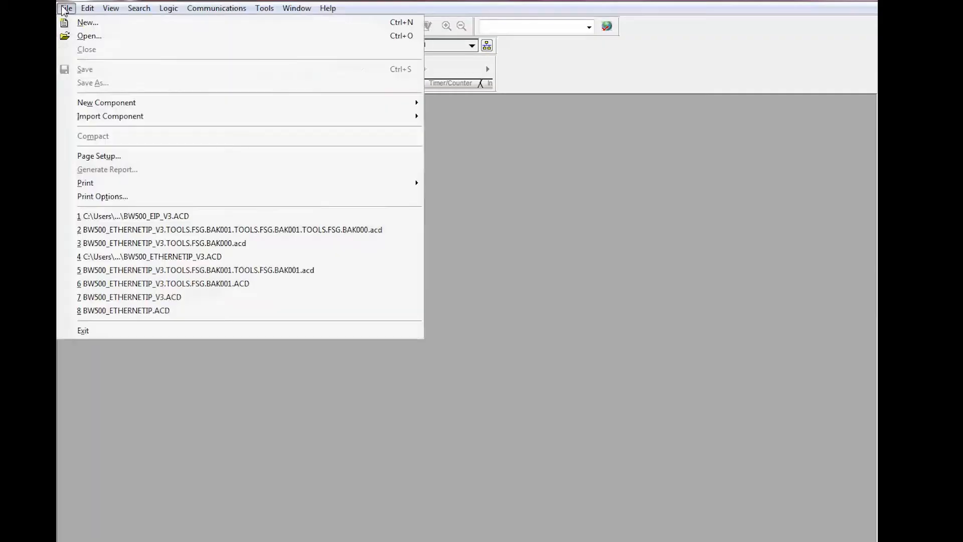
pyautogui.click(89, 36)
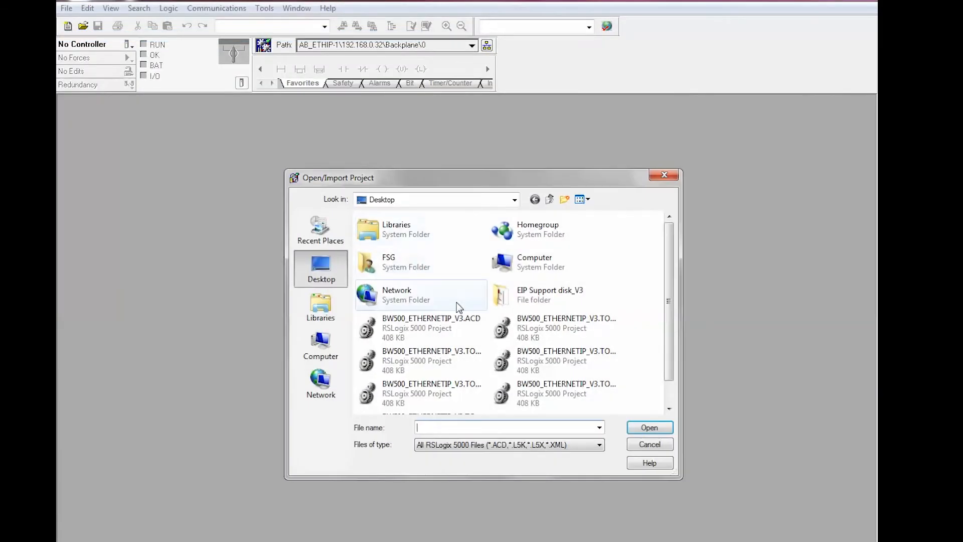
pyautogui.doubleClick(549, 295)
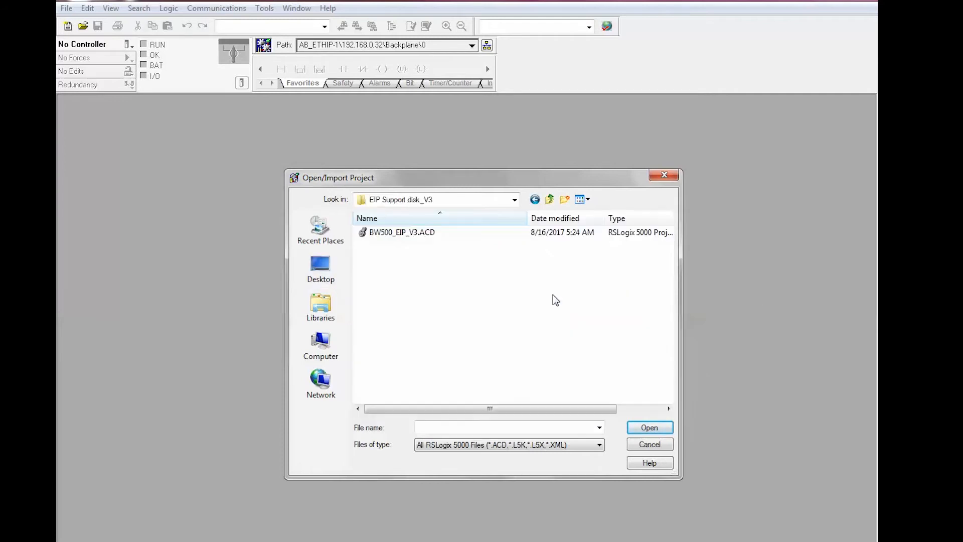
pyautogui.click(401, 232)
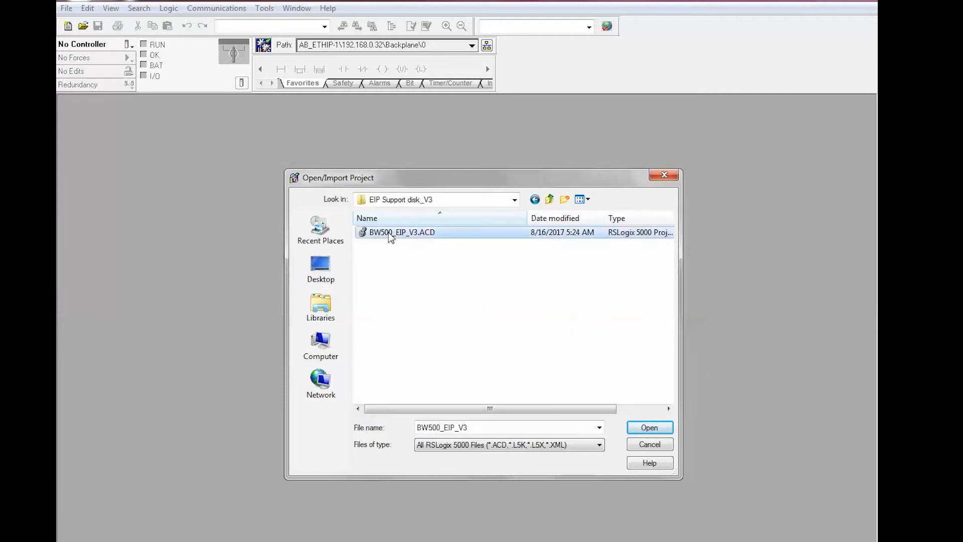
pyautogui.click(649, 427)
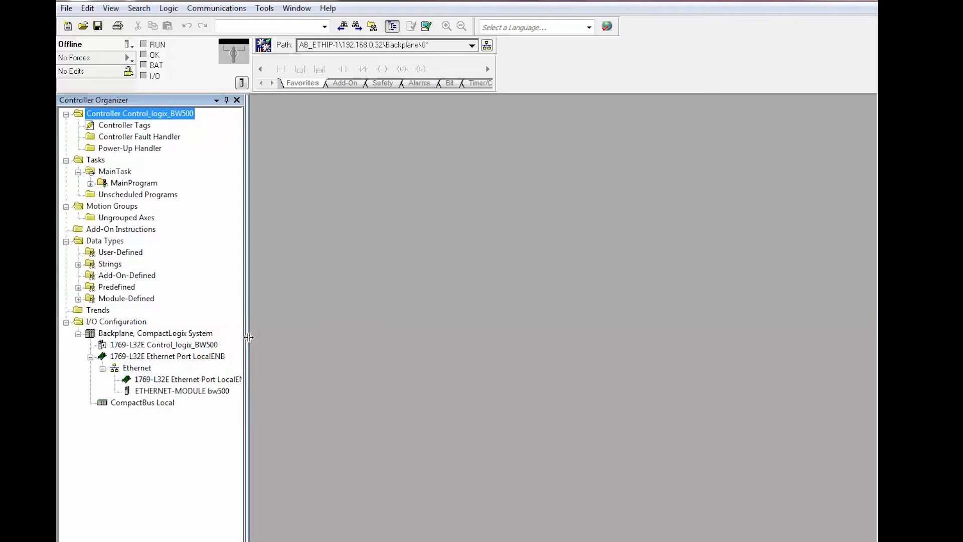
pyautogui.moveTo(144, 379)
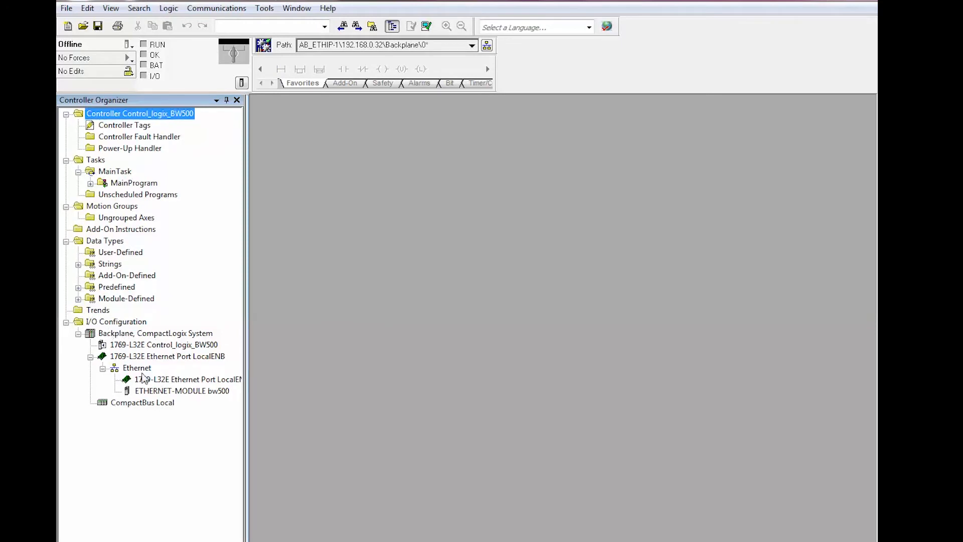
# Step: Set the bw500 Ethernet module's IP address to 192.168.0.50 in its properties
pyautogui.click(181, 390)
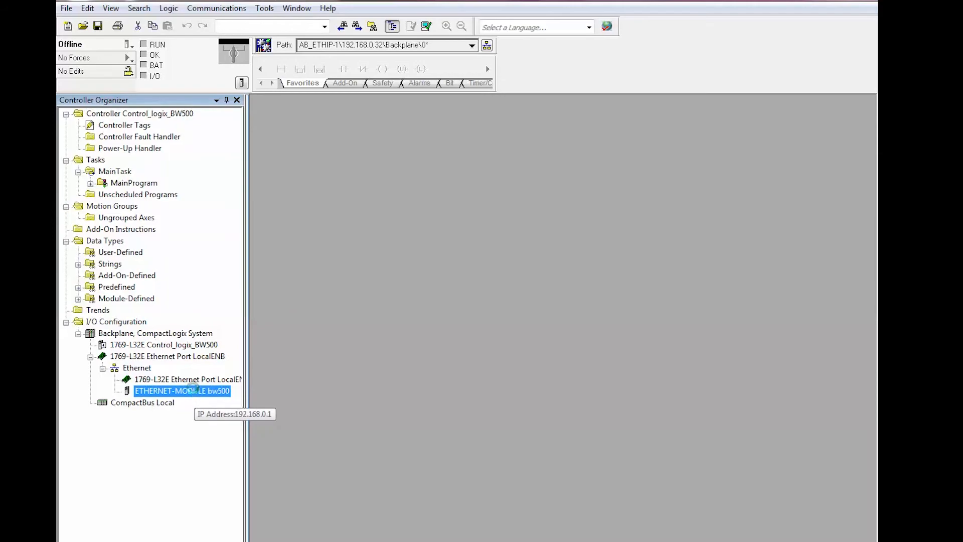
pyautogui.doubleClick(182, 390)
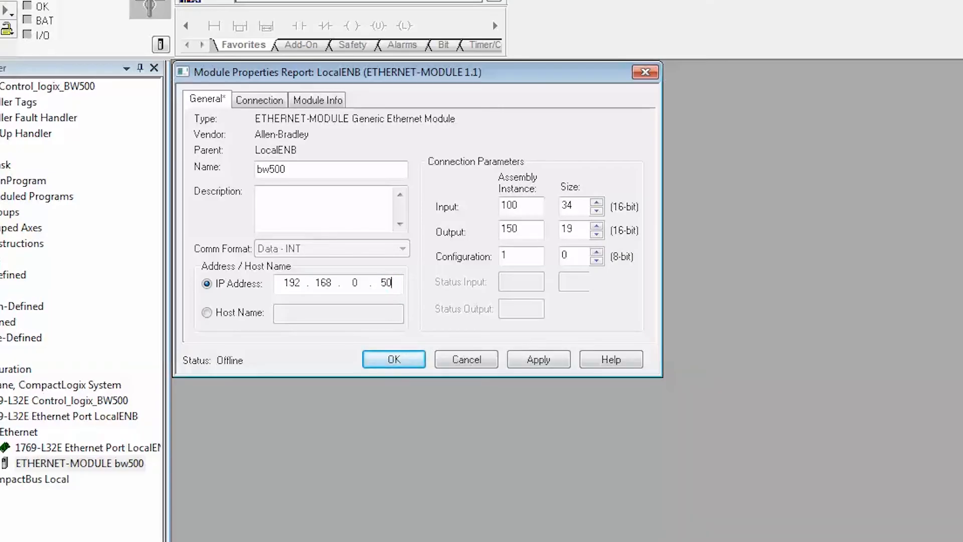
pyautogui.moveTo(526, 308)
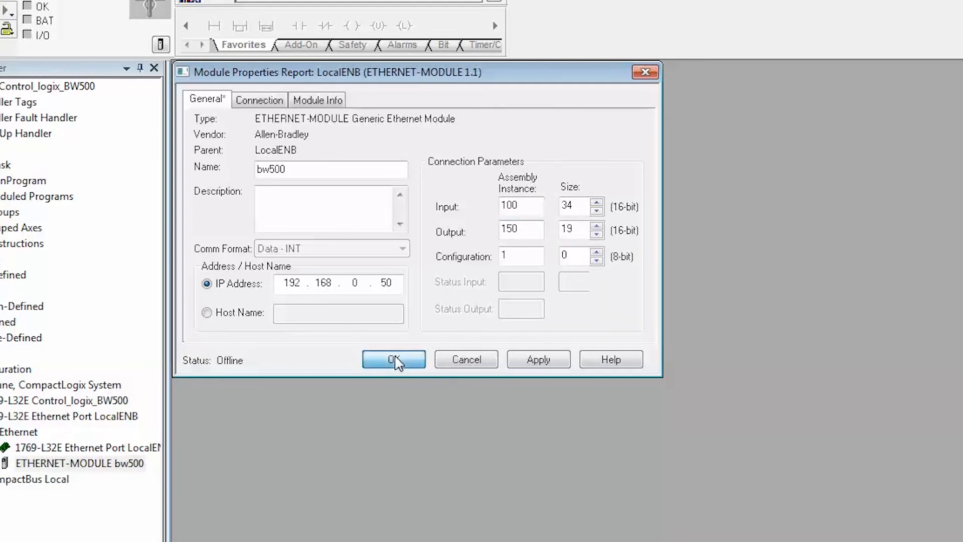
pyautogui.click(393, 359)
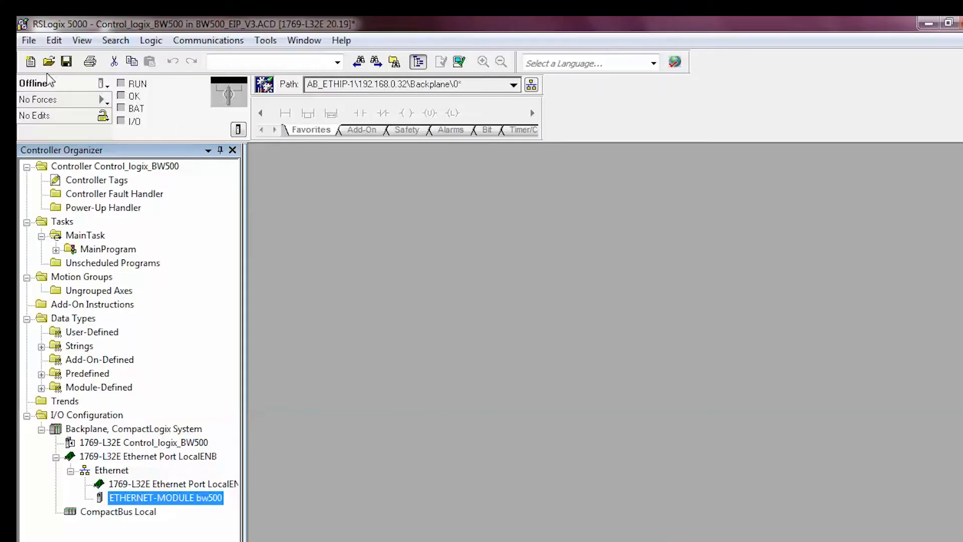
# Step: Download the project to the Control_logix_BW500 controller and confirm
pyautogui.click(101, 83)
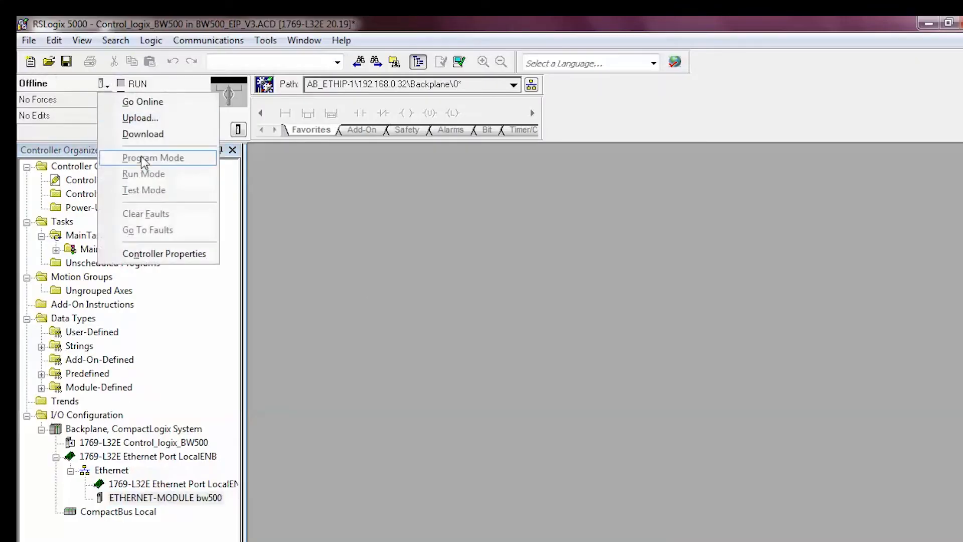
pyautogui.click(142, 134)
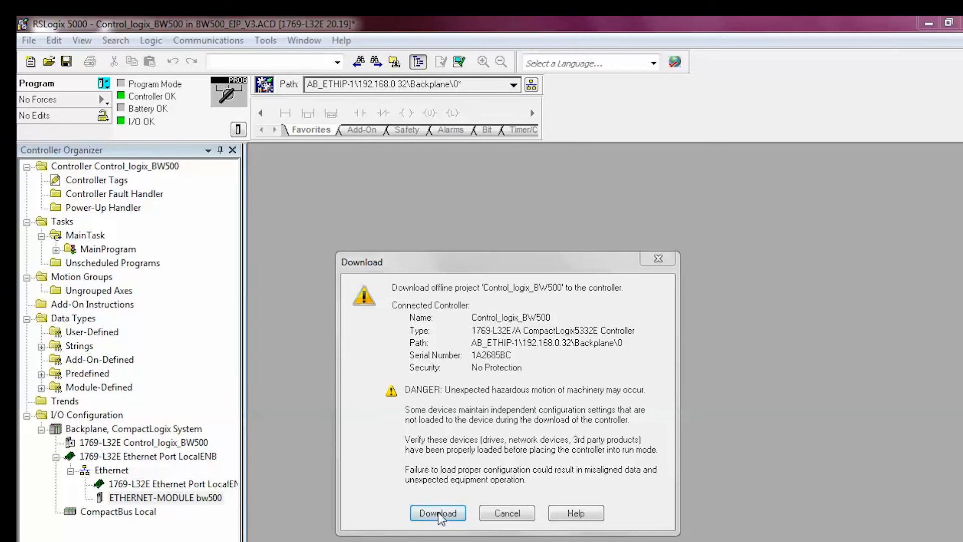
pyautogui.click(439, 512)
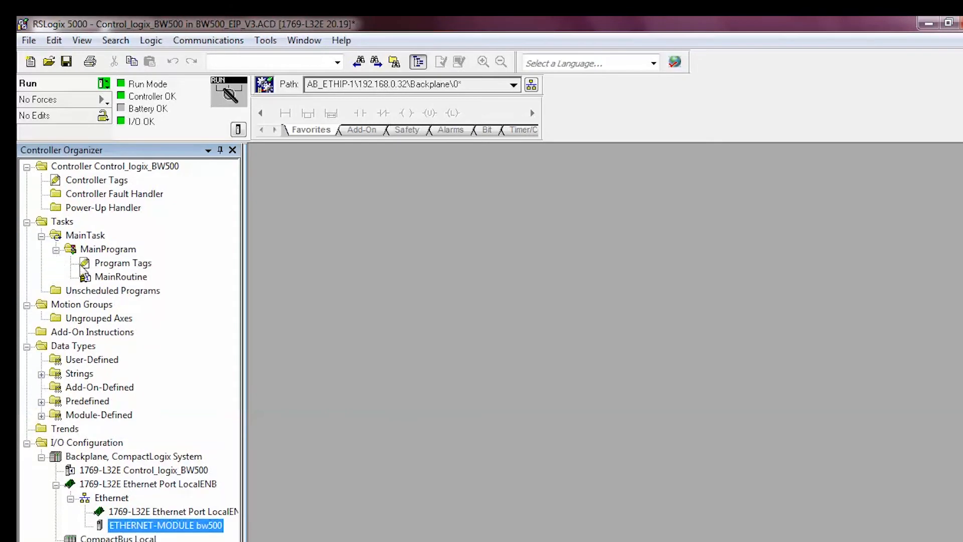
# Step: Monitor MainProgram's tags showing live BW500 values like LOAD, RATE and SPEED
pyautogui.doubleClick(122, 263)
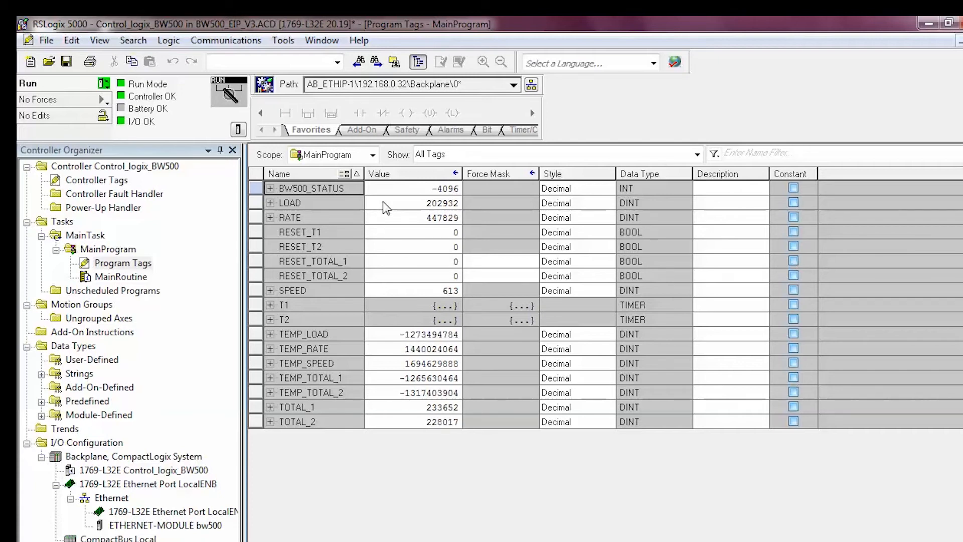
pyautogui.moveTo(387, 228)
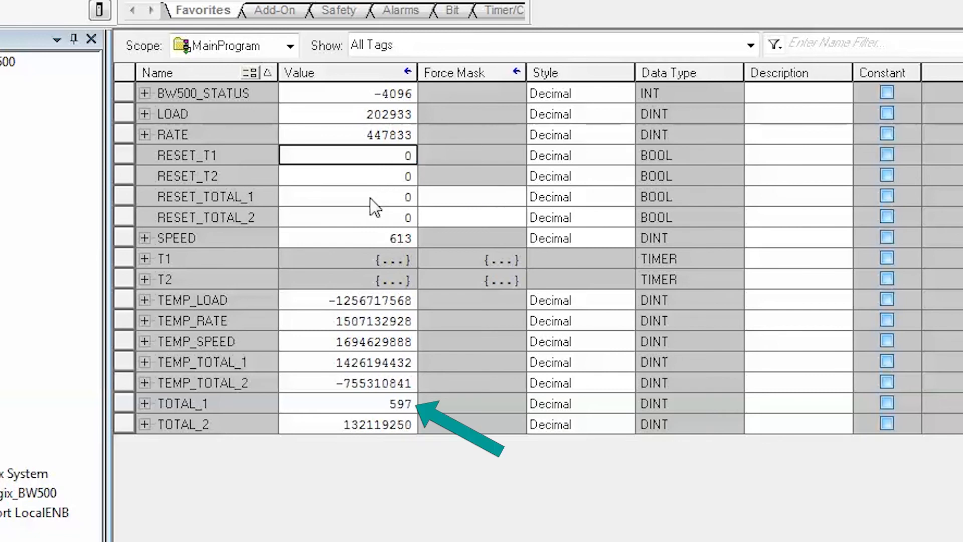
pyautogui.moveTo(347, 410)
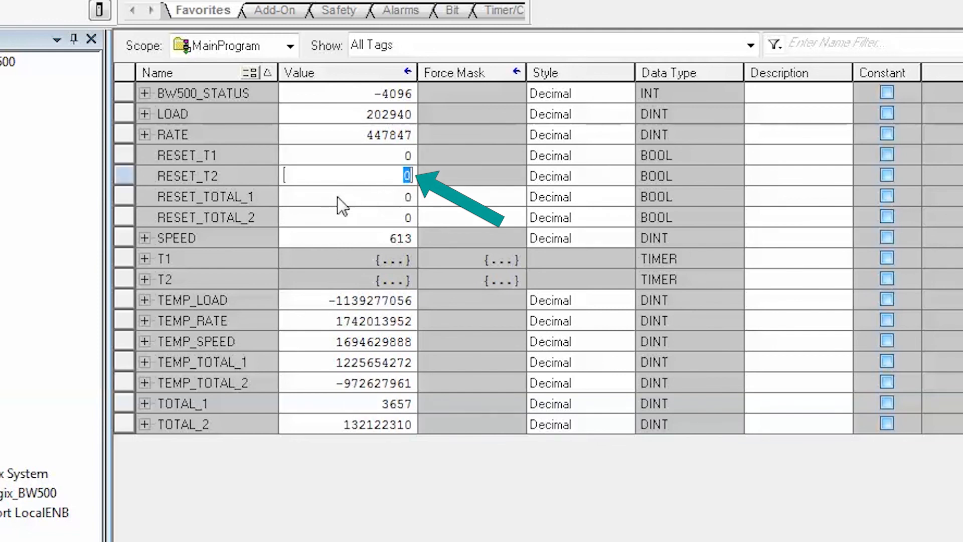
# Step: Set RESET_T2 to 1 to reset the totalizer, restarting TOTAL_1 near zero
pyautogui.write('1')
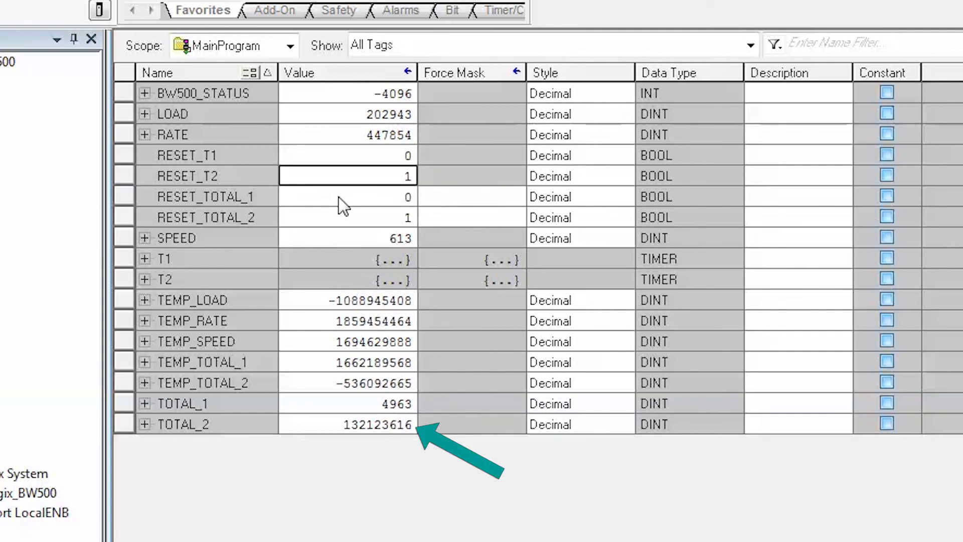